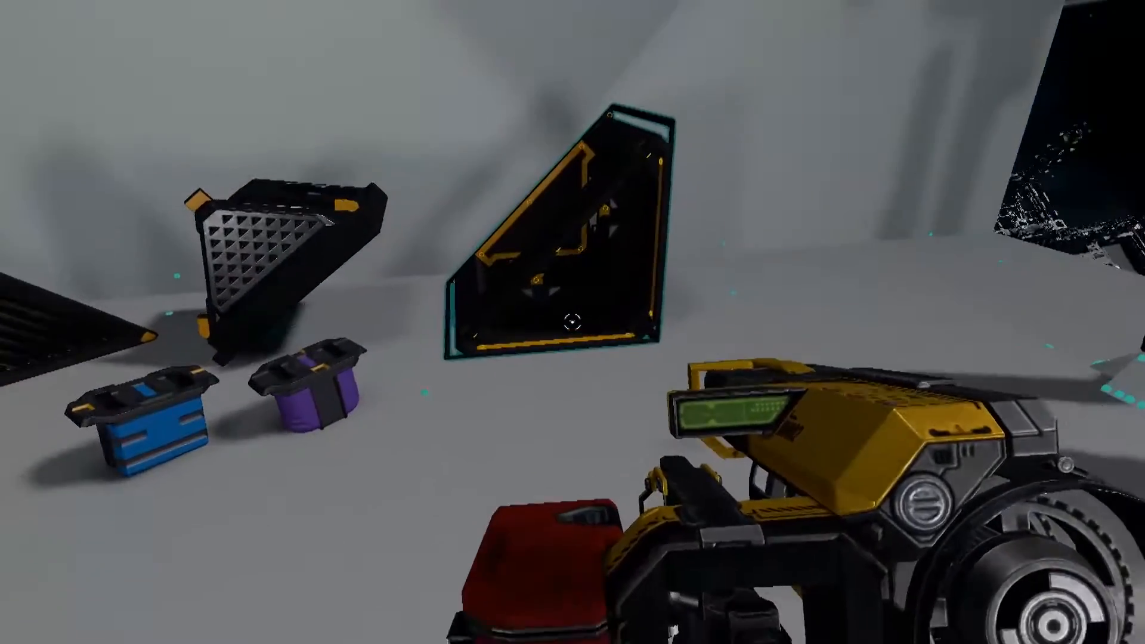
pyautogui.moveTo(572, 322)
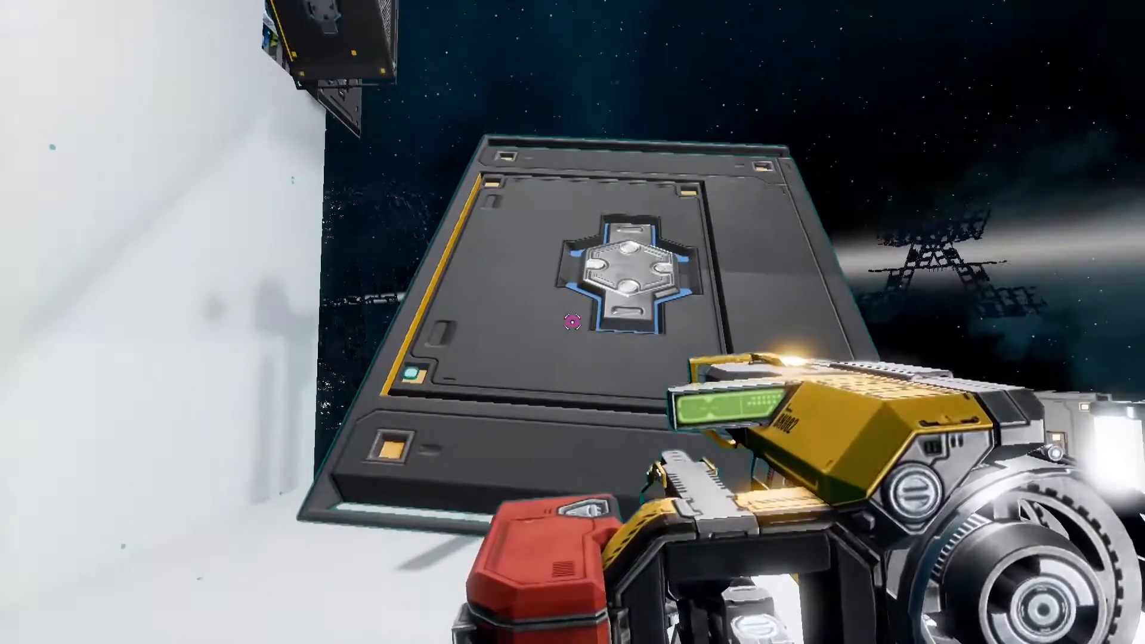
pyautogui.moveTo(573, 322)
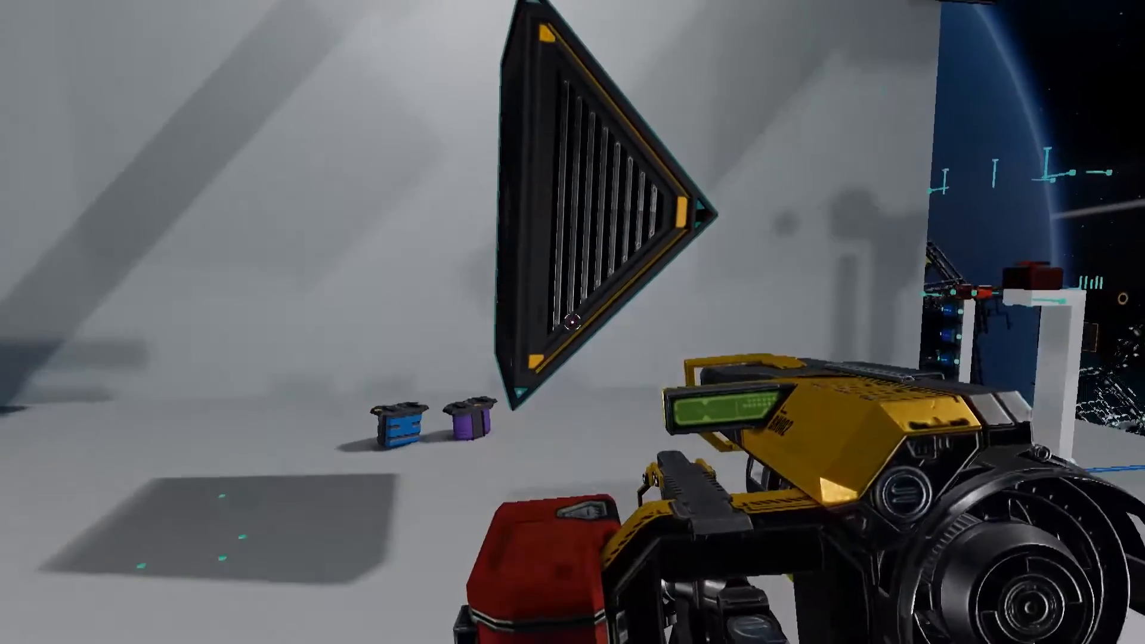
pyautogui.moveTo(572, 322)
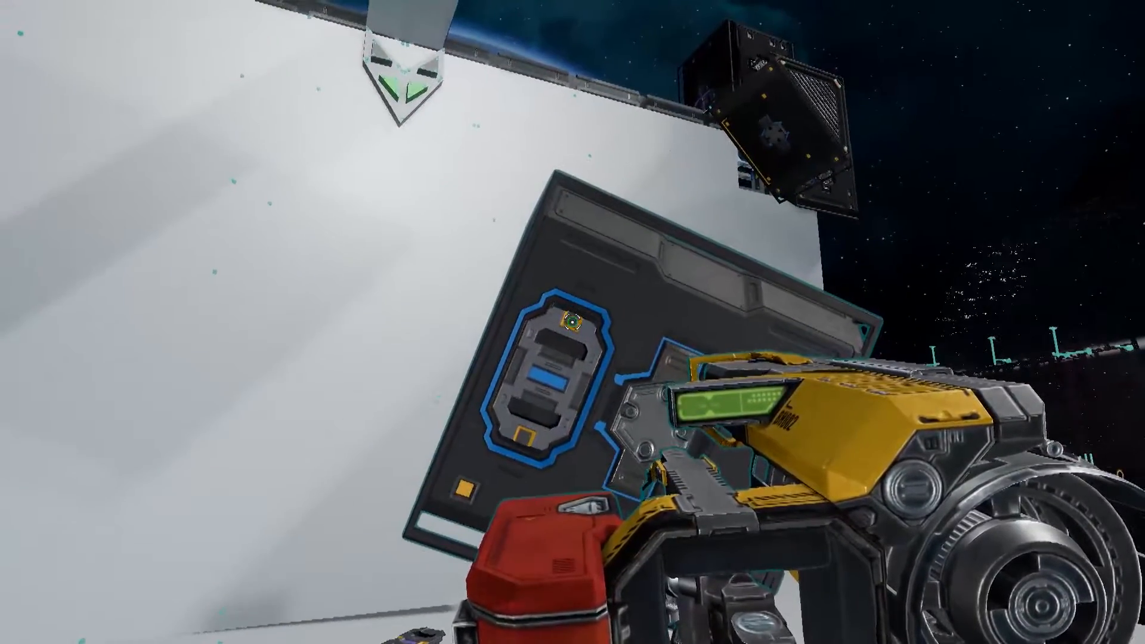
pyautogui.moveTo(573, 322)
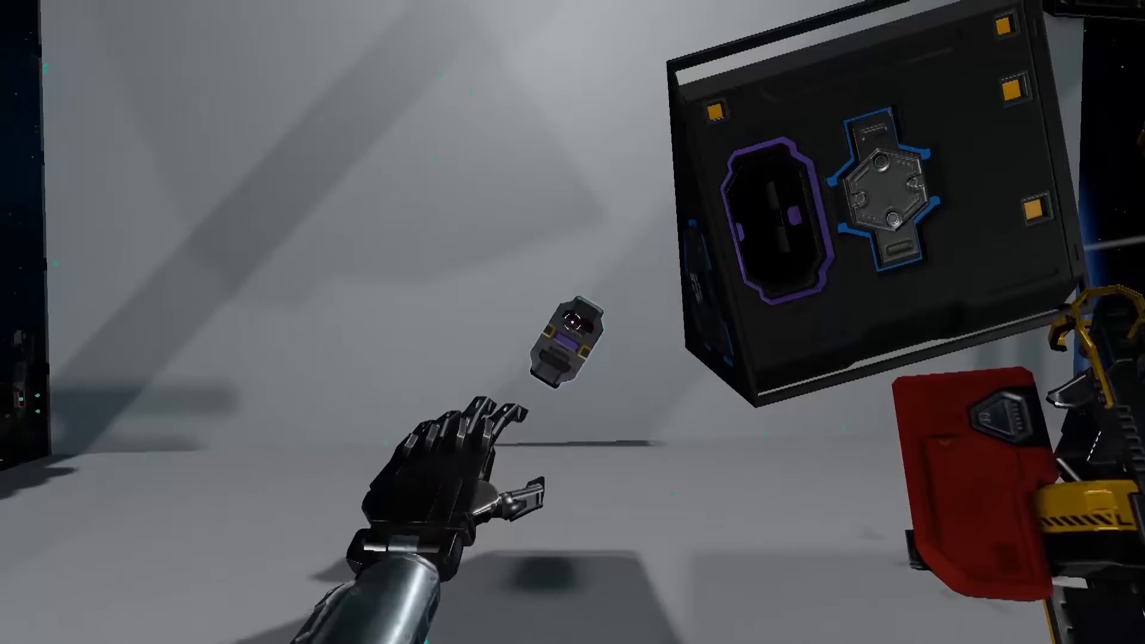
pyautogui.moveTo(572, 322)
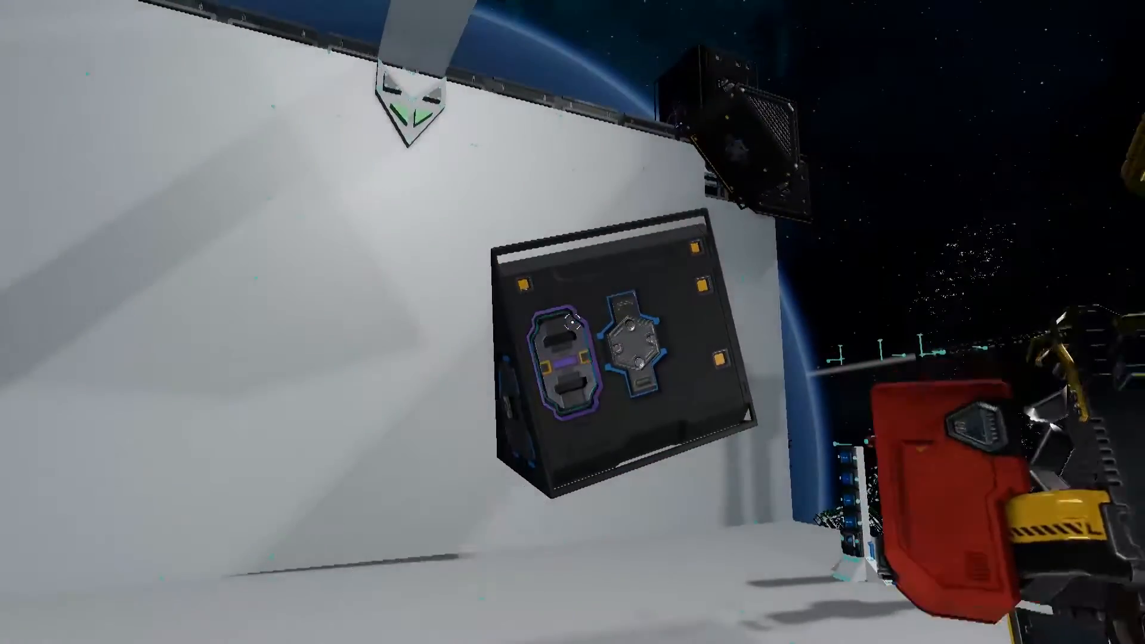